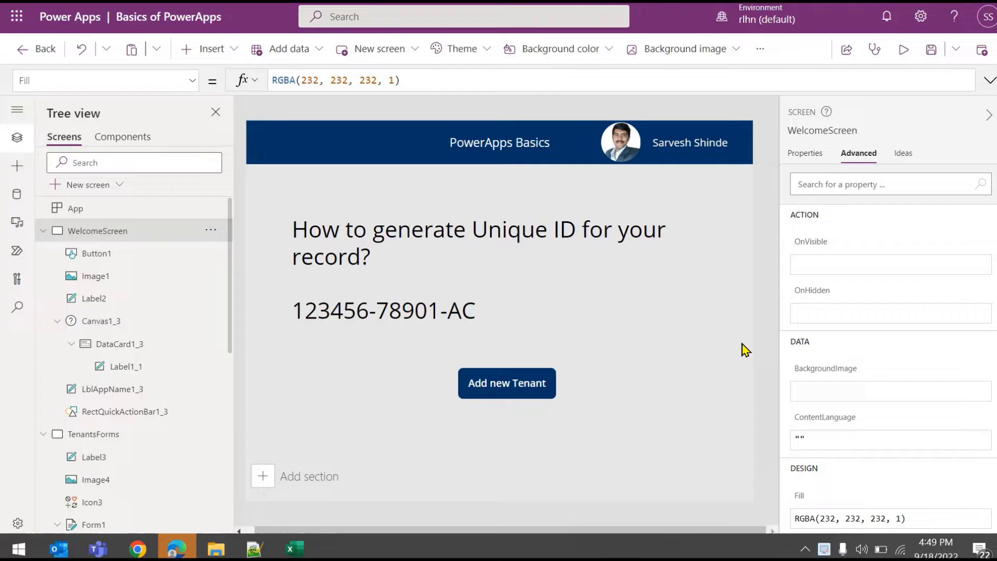
{"action": "mouse_move", "coordinate": [375, 347]}
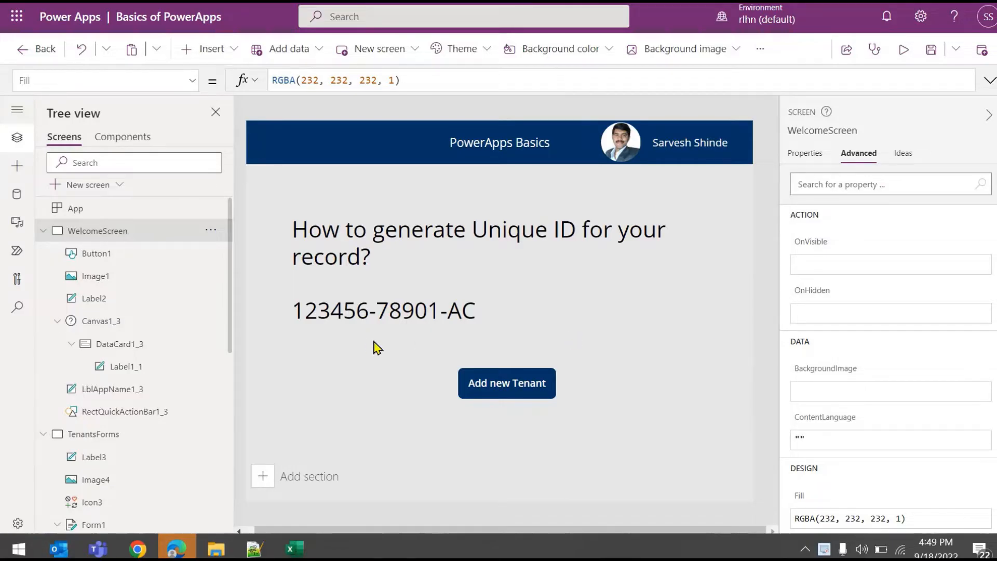
{"action": "mouse_move", "coordinate": [600, 321]}
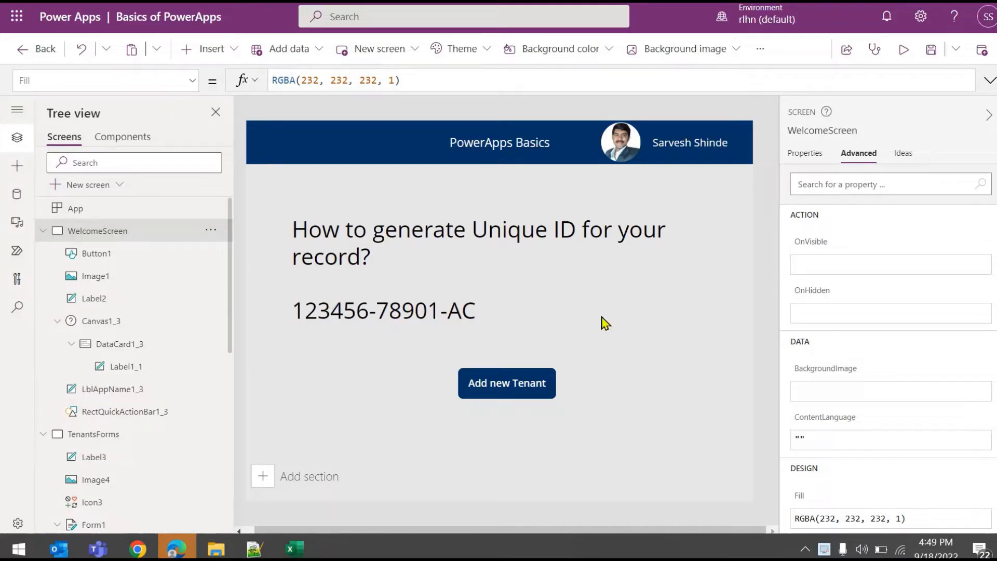
{"action": "mouse_move", "coordinate": [336, 306]}
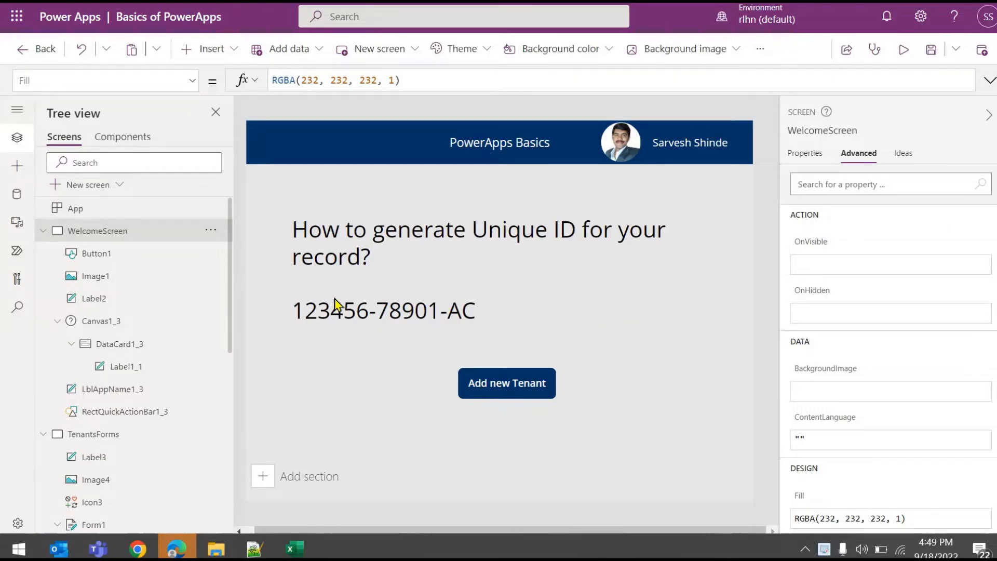
{"action": "mouse_move", "coordinate": [490, 328]}
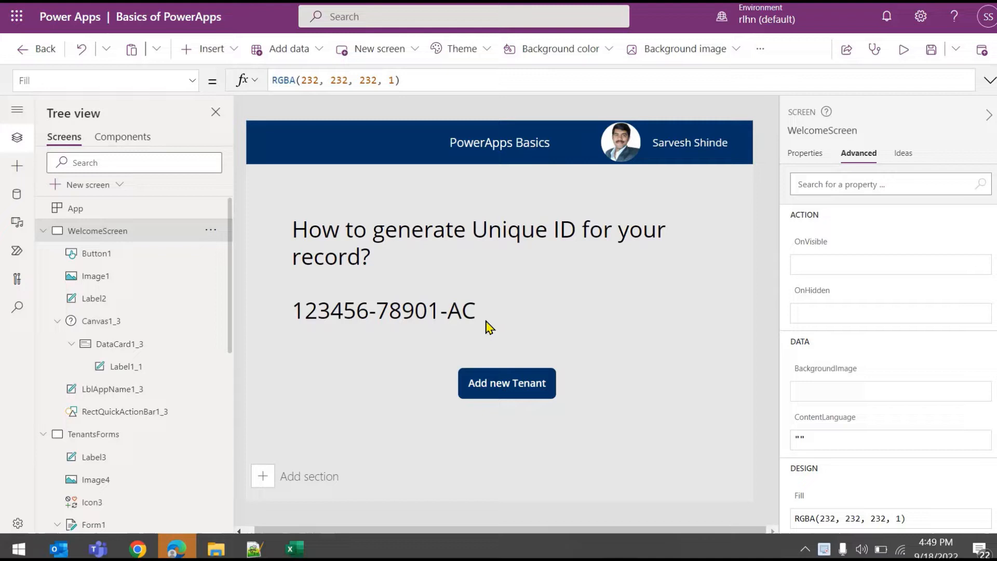
{"action": "mouse_move", "coordinate": [468, 326]}
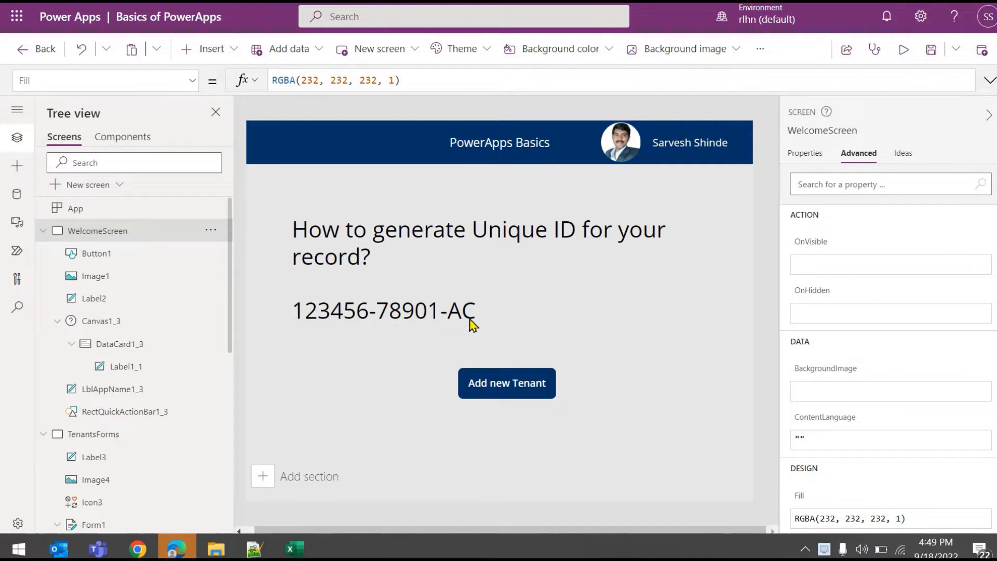
{"action": "mouse_move", "coordinate": [531, 428]}
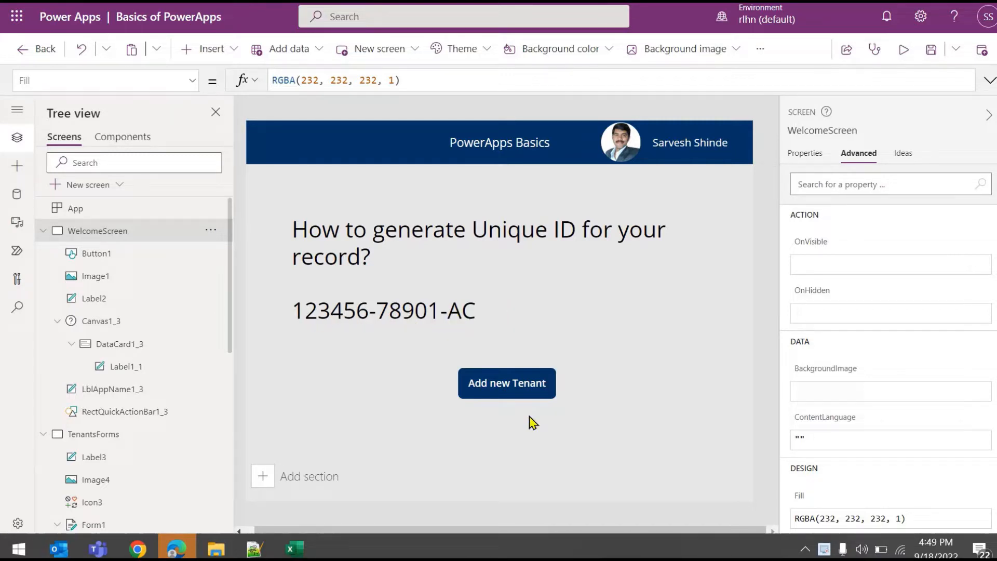
- Open the Tenants Registration form and select the Reference ID text input to view its Default formula
{"action": "left_click", "coordinate": [507, 384]}
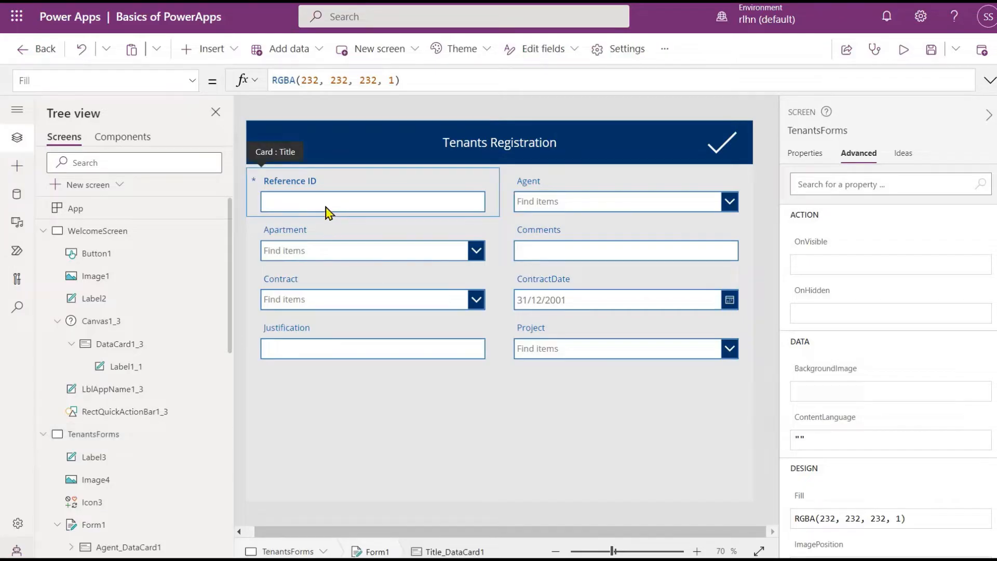
{"action": "left_click", "coordinate": [290, 181]}
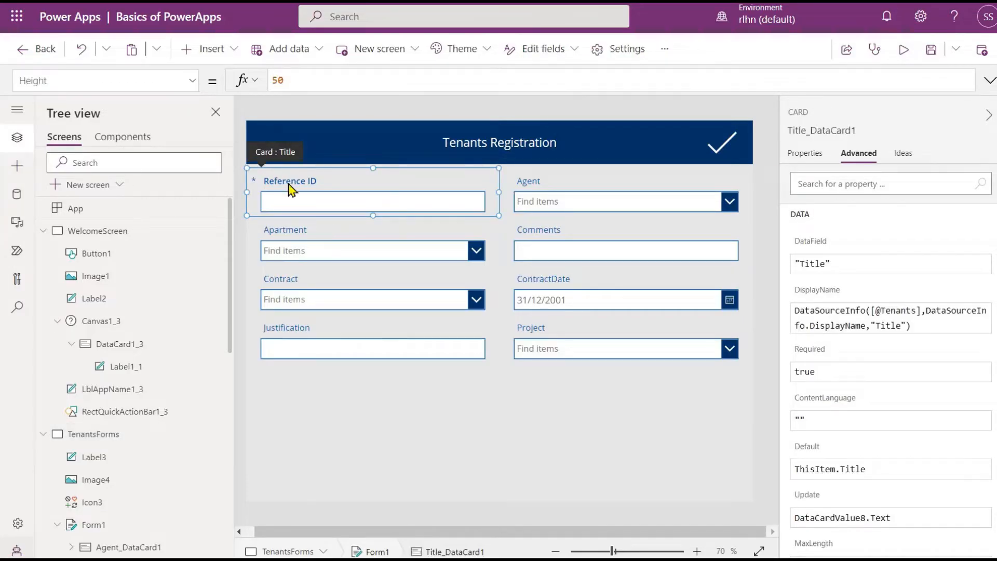
{"action": "left_click", "coordinate": [290, 180]}
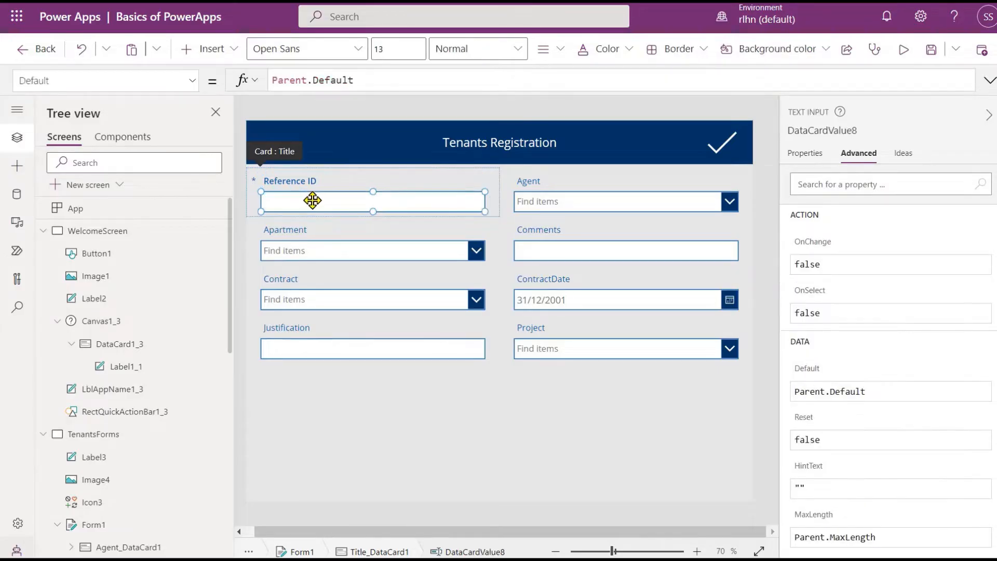
{"action": "mouse_move", "coordinate": [323, 207]}
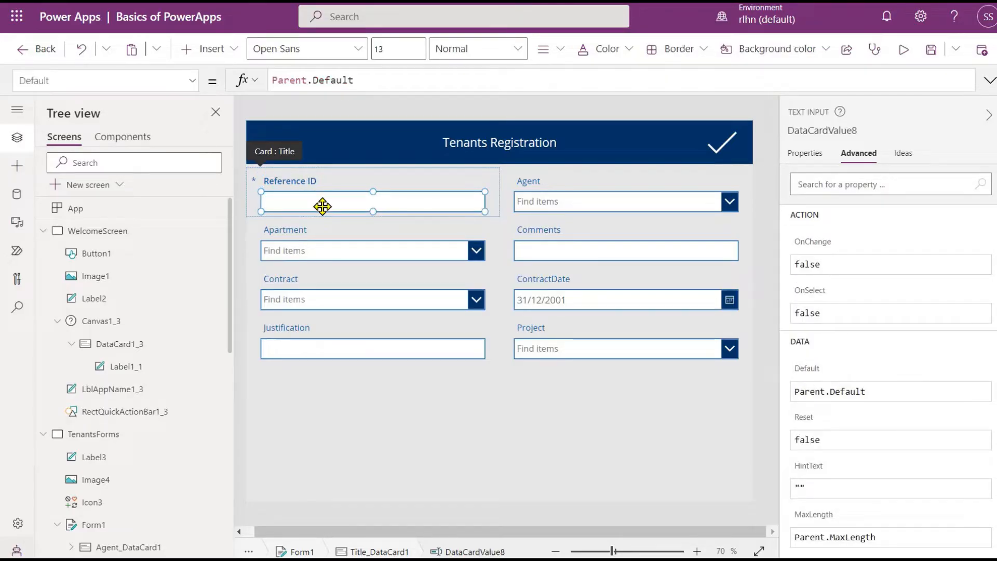
{"action": "mouse_move", "coordinate": [323, 207]}
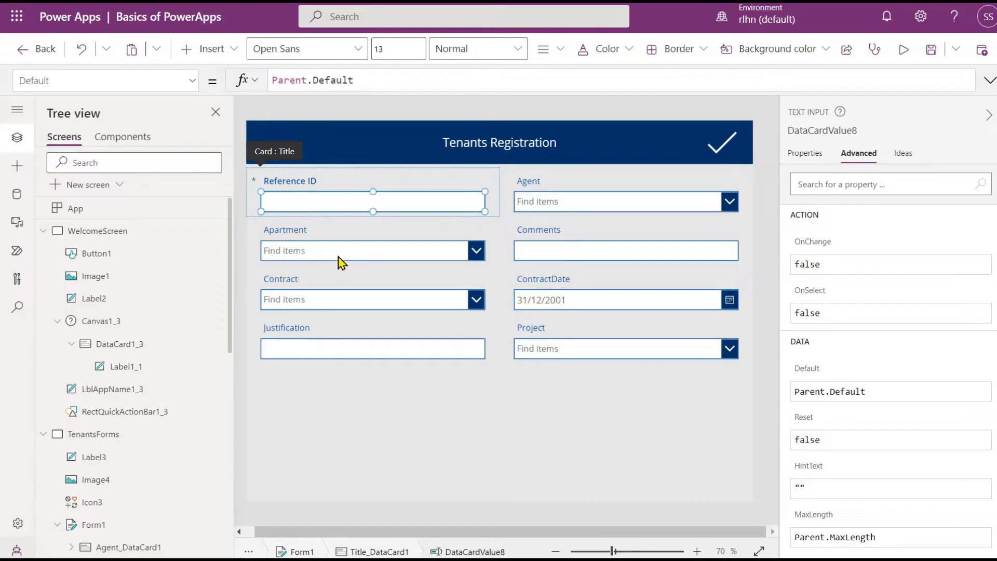
{"action": "mouse_move", "coordinate": [346, 282]}
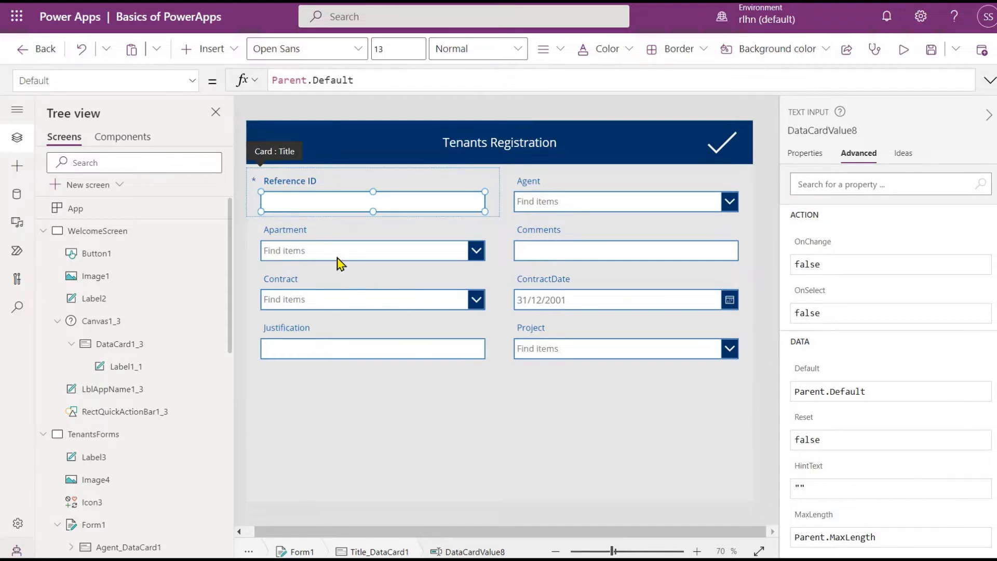
{"action": "mouse_move", "coordinate": [337, 245]}
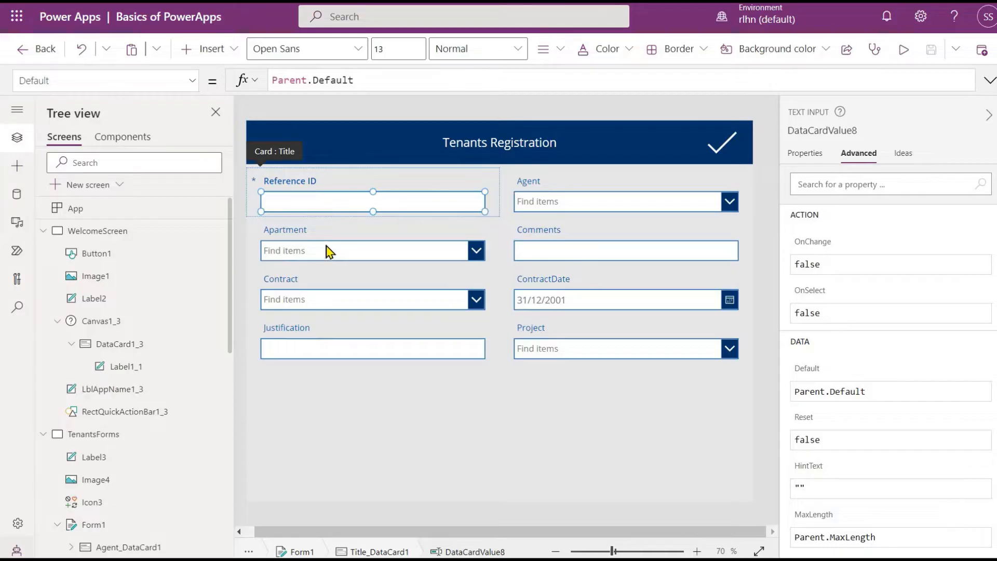
{"action": "mouse_move", "coordinate": [376, 199]}
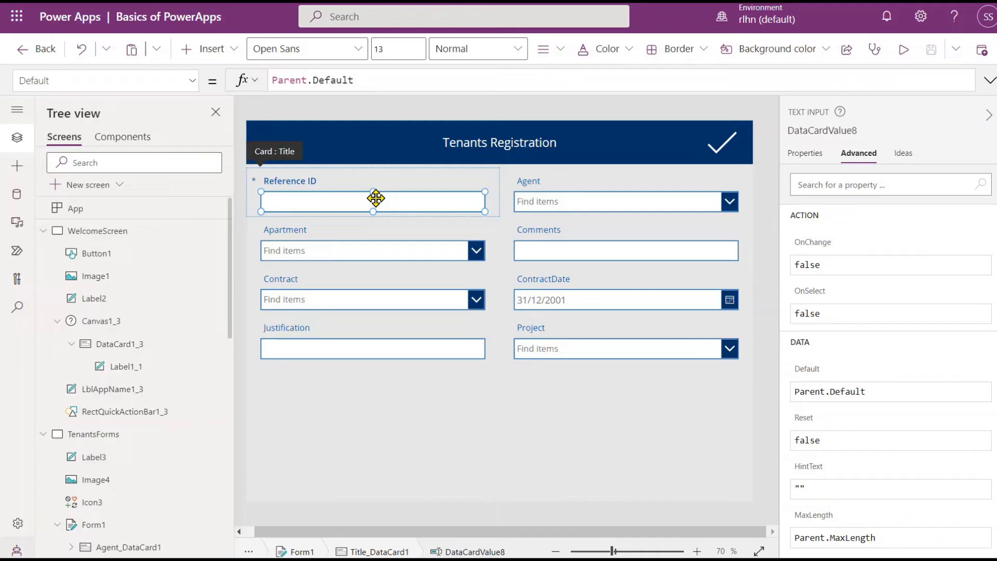
{"action": "mouse_move", "coordinate": [474, 272]}
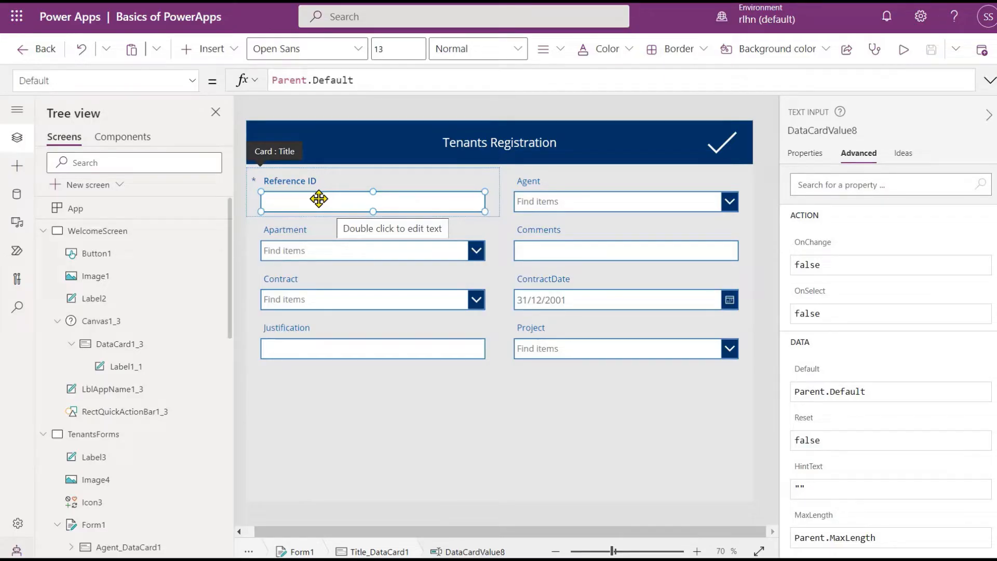
{"action": "mouse_move", "coordinate": [333, 122]}
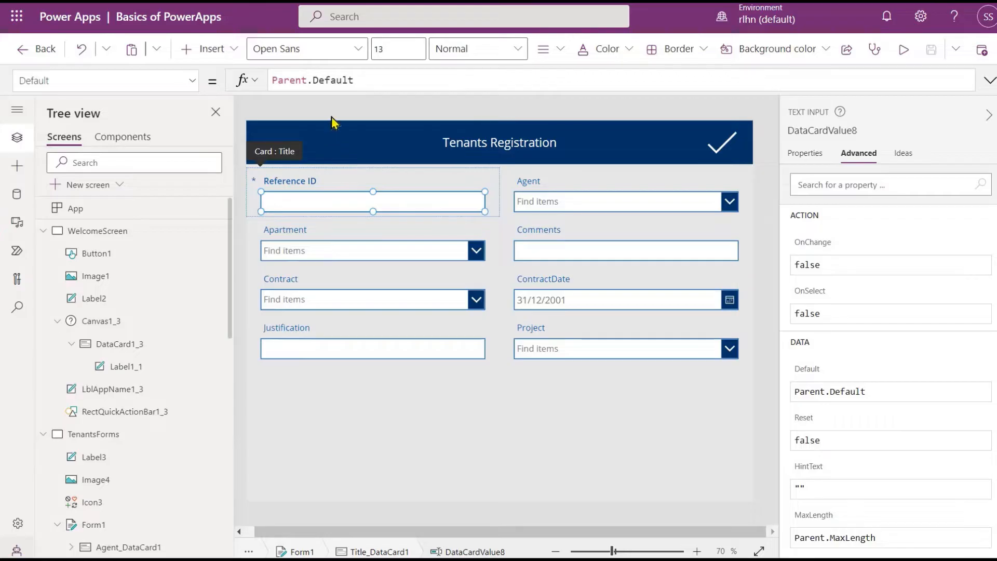
{"action": "mouse_move", "coordinate": [417, 191]}
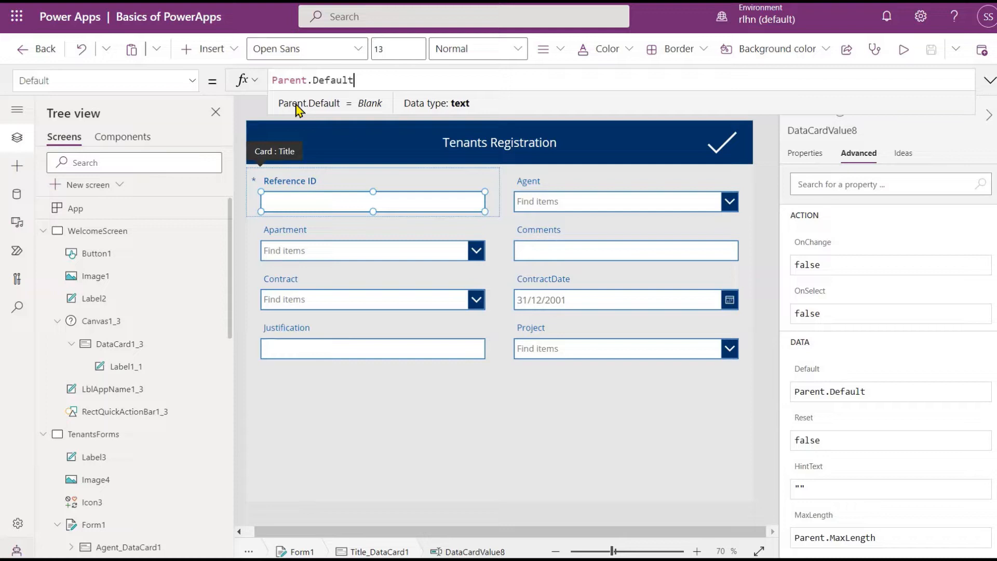
- Replace the Reference ID Default Parent.Default with Text(Now(), "ddmmyy-hhmmss")
{"action": "scroll", "scroll_direction": "down", "scroll_amount": 3}
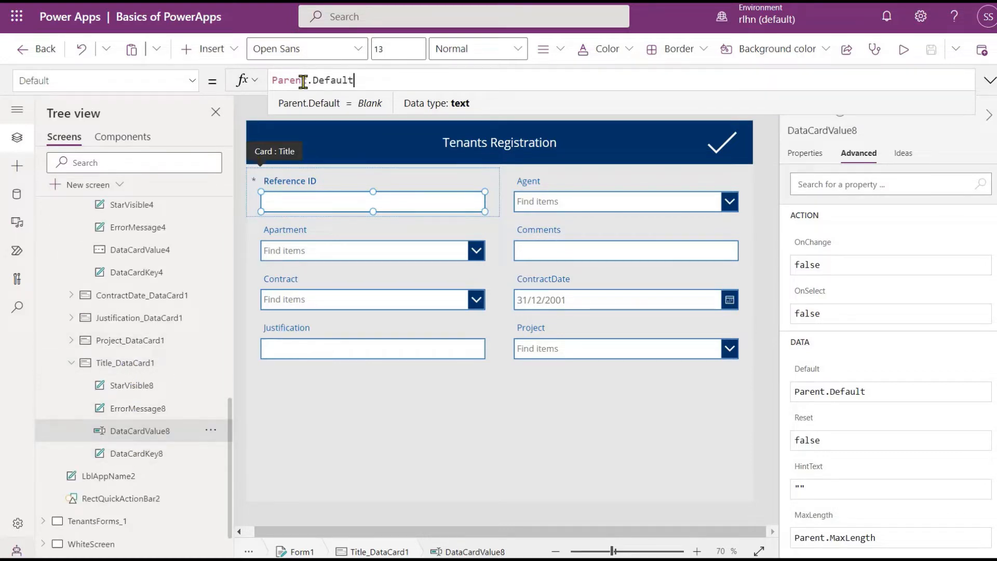
{"action": "double_click", "coordinate": [288, 80]}
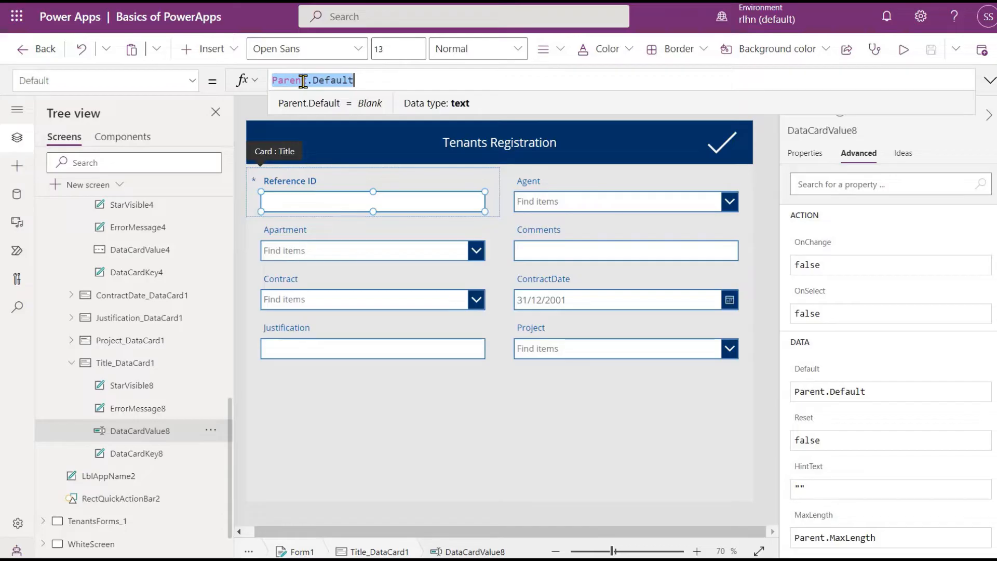
{"action": "type", "text": "Text(Now"}
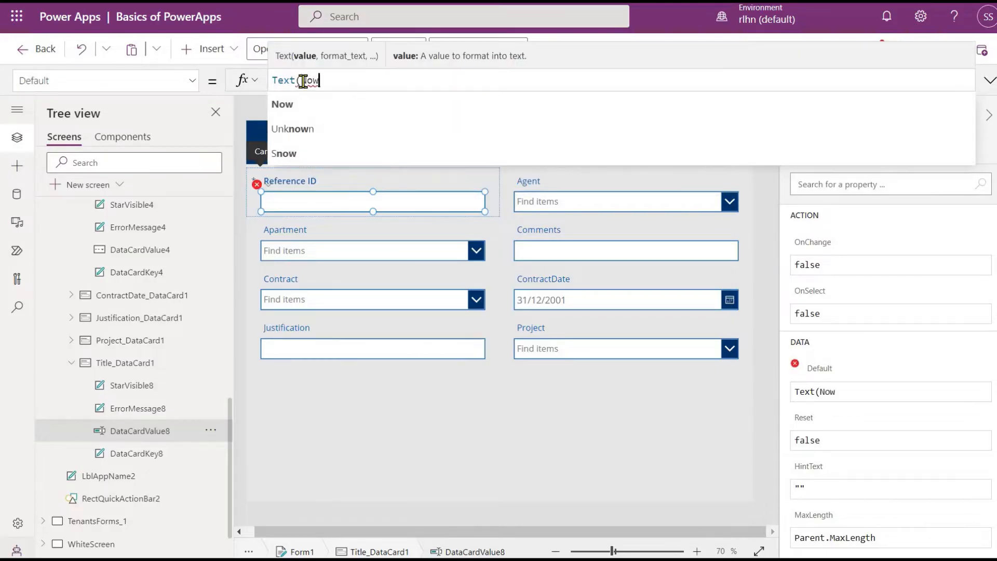
{"action": "type", "text": "()"}
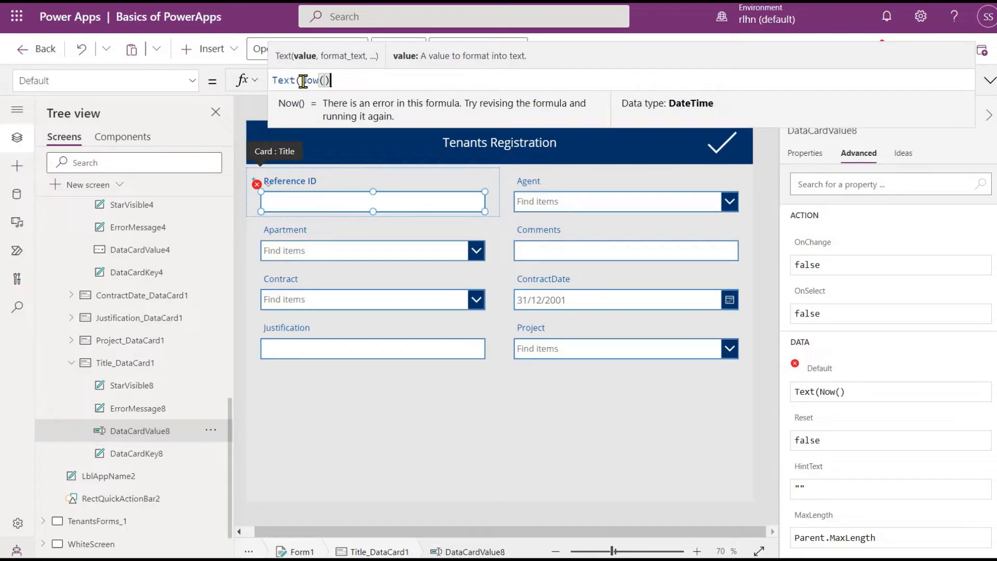
{"action": "type", "text": ", \""}
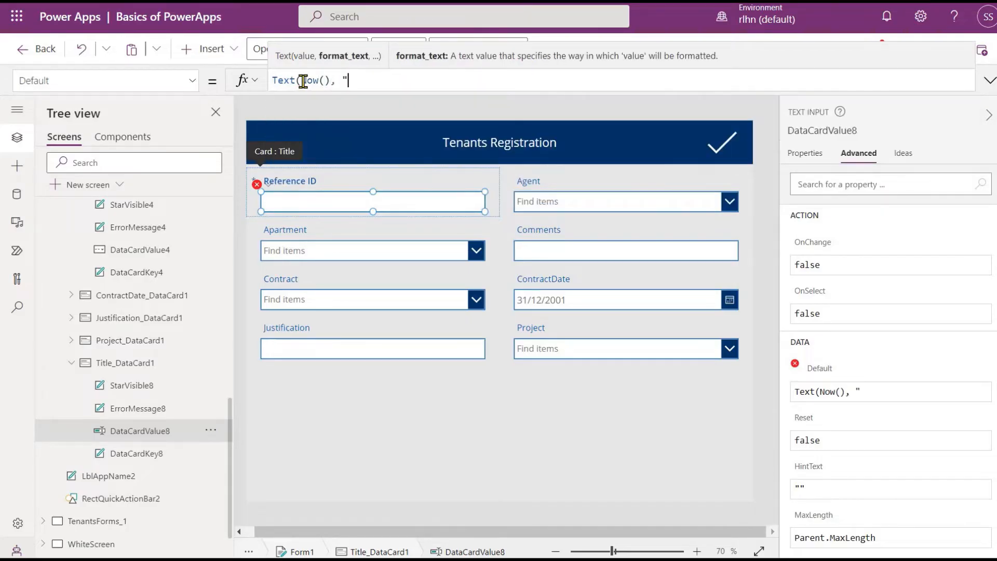
{"action": "type", "text": "\""}
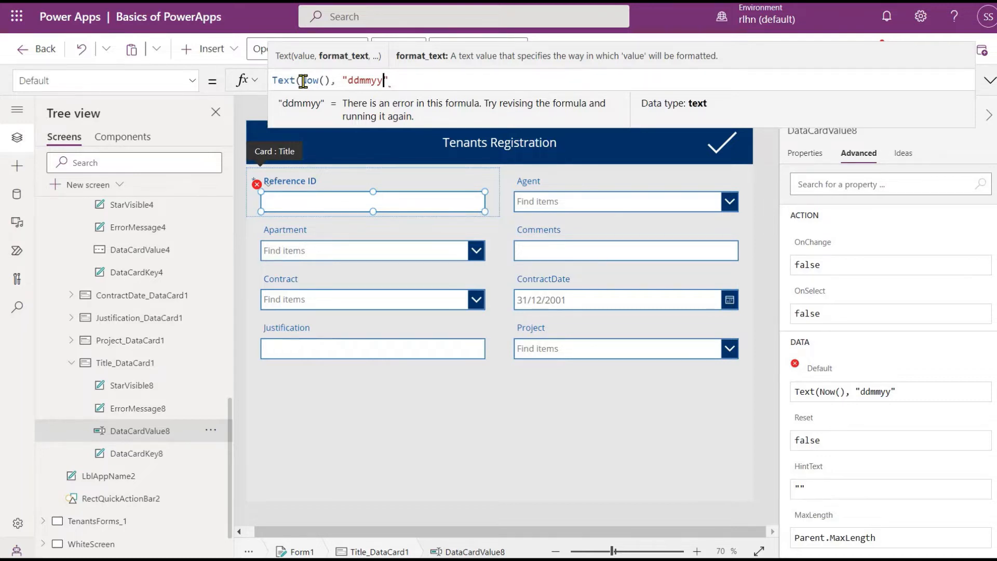
{"action": "type", "text": "-"}
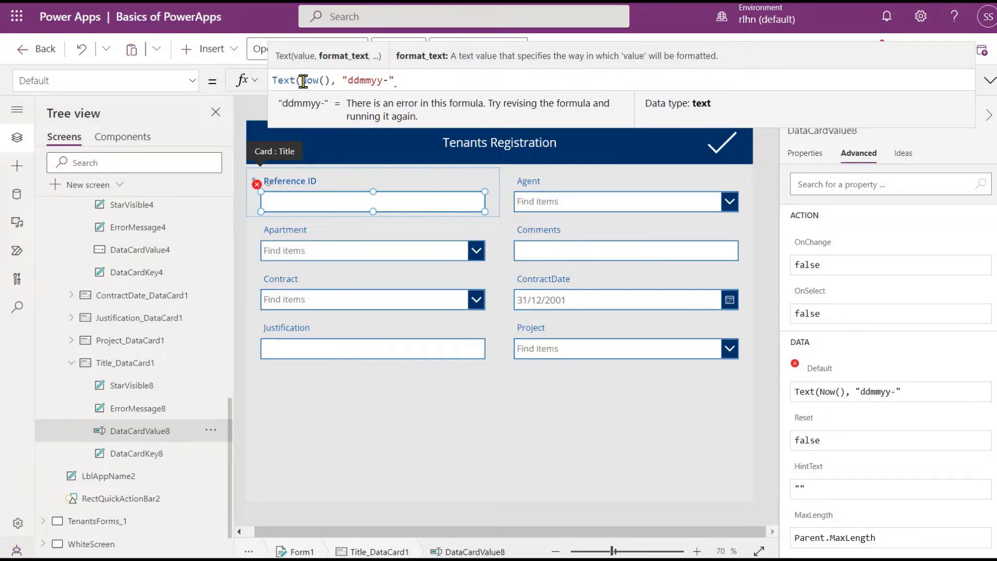
{"action": "type", "text": "hhmm"}
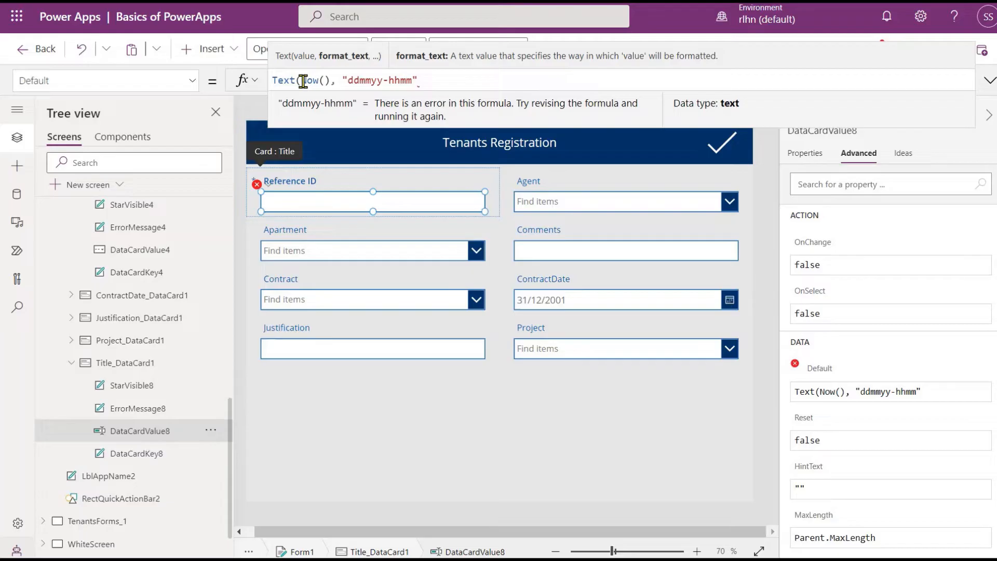
{"action": "type", "text": "ss"}
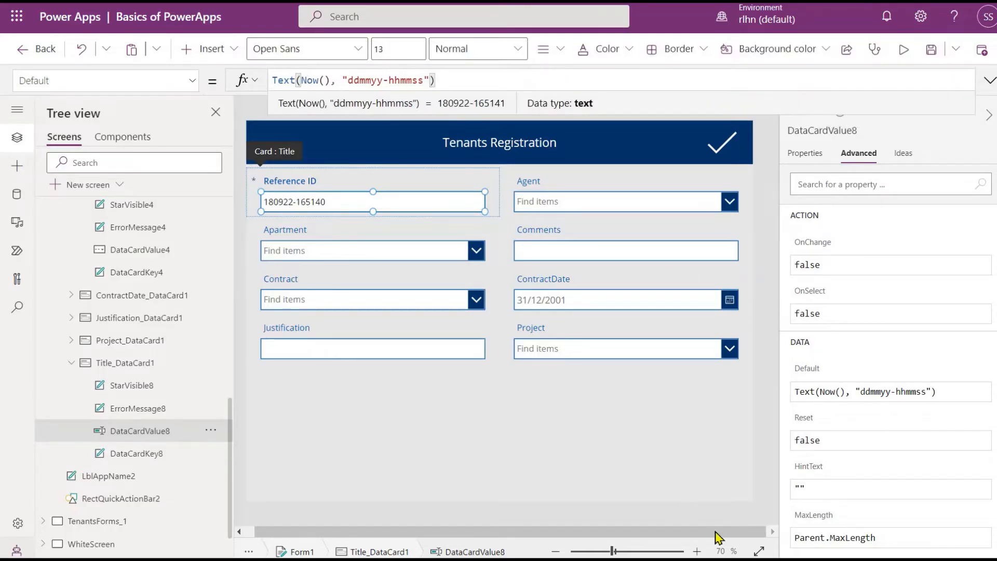
{"action": "left_click", "coordinate": [695, 551]}
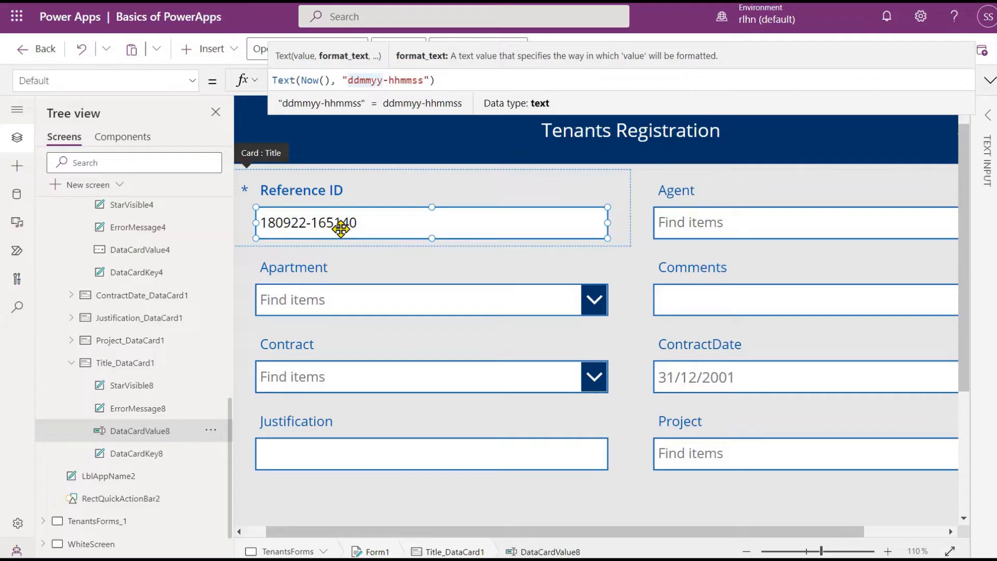
{"action": "mouse_move", "coordinate": [346, 206]}
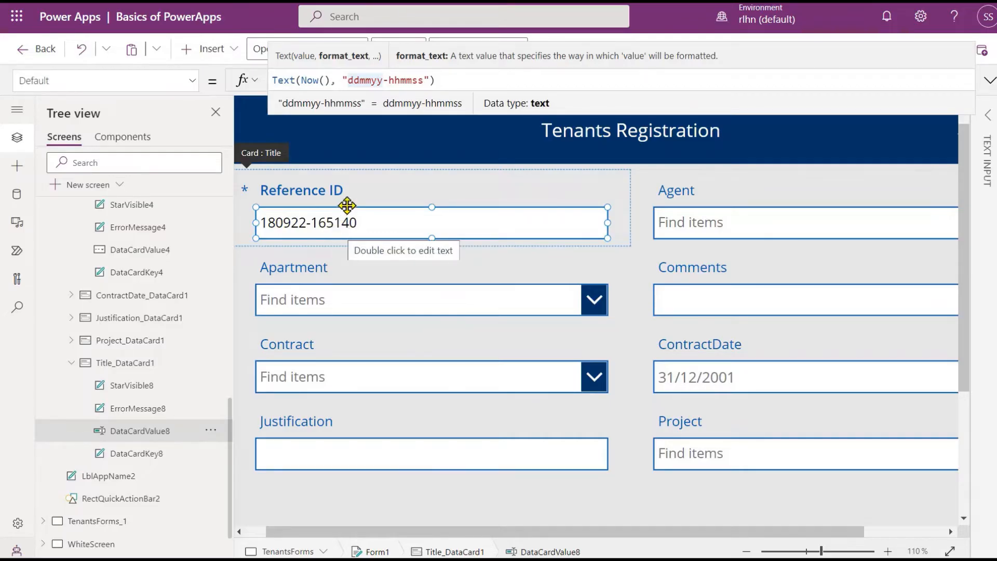
{"action": "mouse_move", "coordinate": [378, 213]}
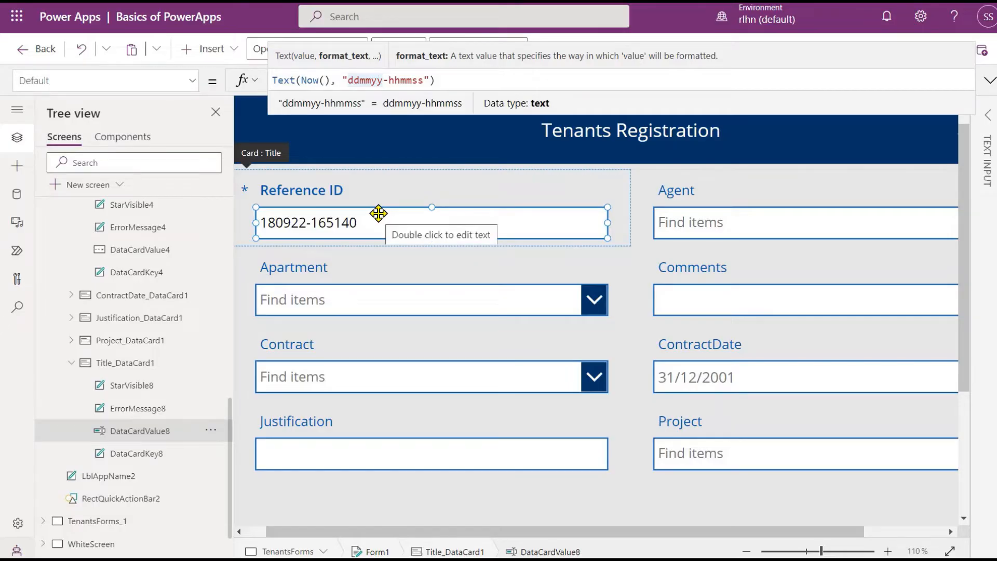
{"action": "mouse_move", "coordinate": [254, 541]}
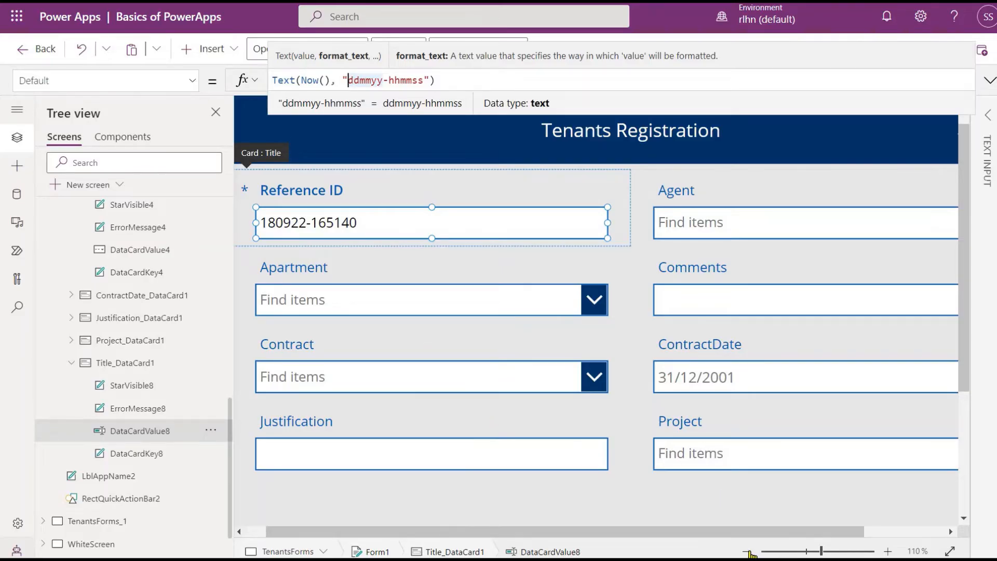
{"action": "left_click", "coordinate": [749, 548]}
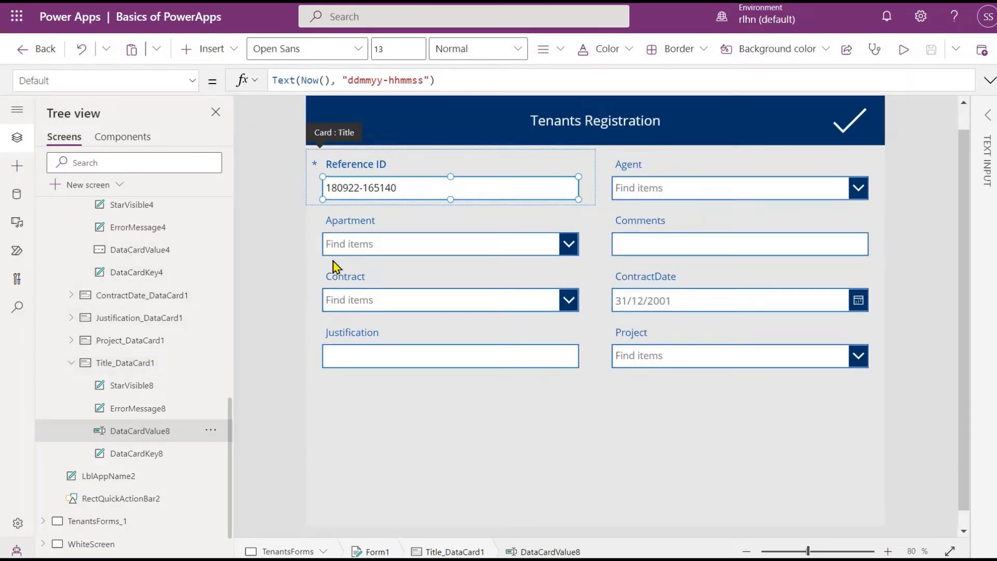
{"action": "mouse_move", "coordinate": [433, 239]}
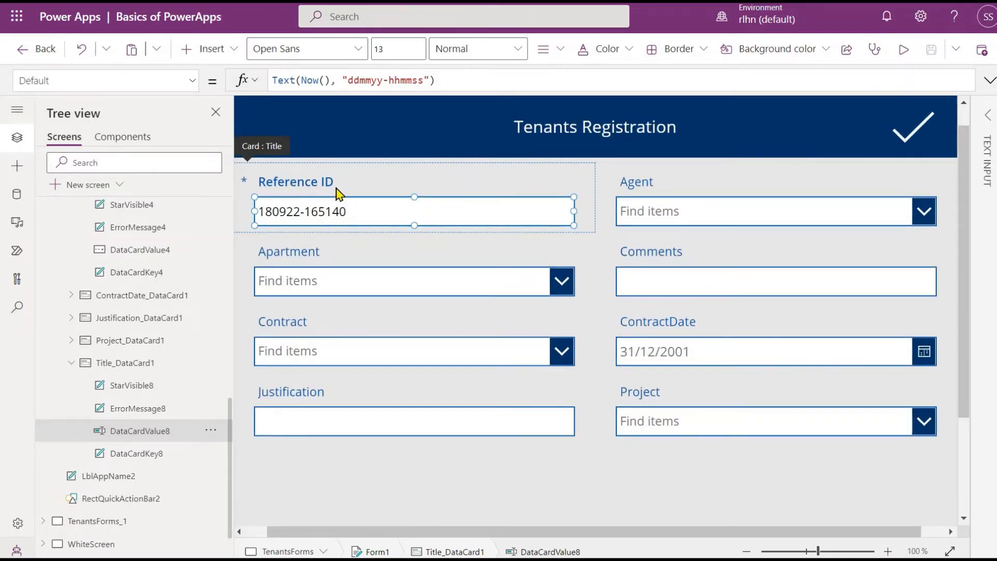
{"action": "mouse_move", "coordinate": [368, 214]}
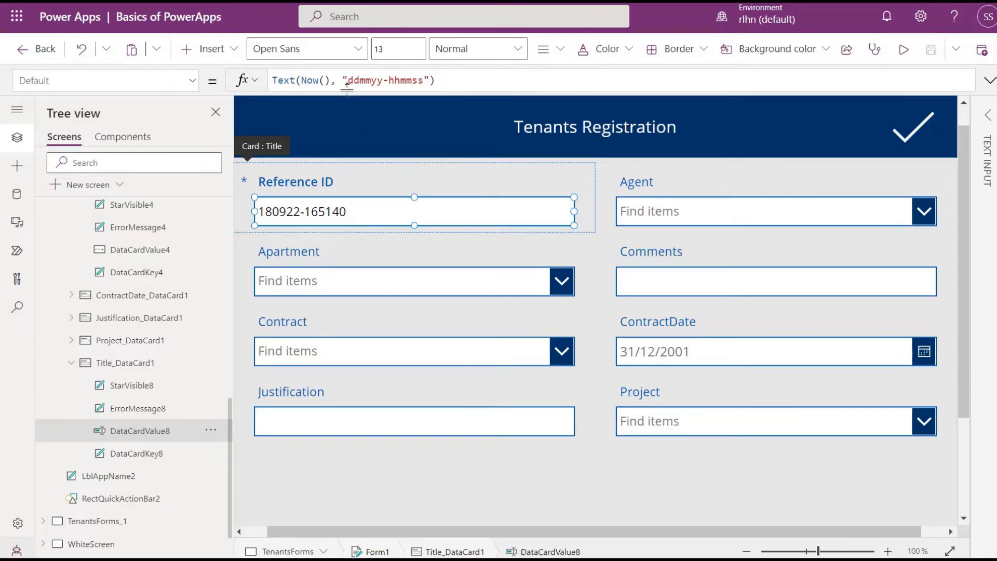
{"action": "mouse_move", "coordinate": [343, 218]}
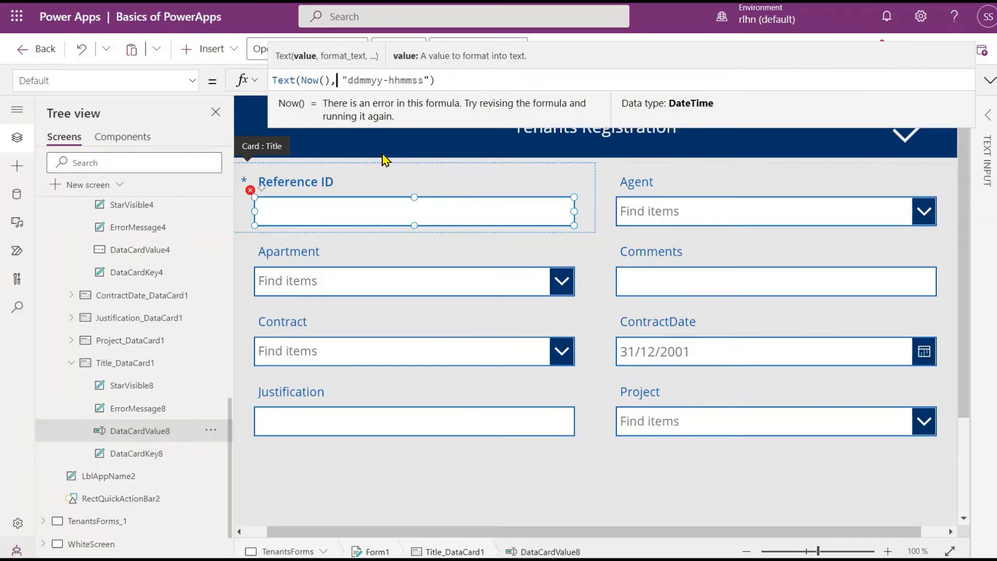
- Wrap the timestamp formula as Concatenate(Left(User().FullName,2), Text(Now(), "ddmmyy-hhmmss"))
{"action": "type", "text": "Concatenate("}
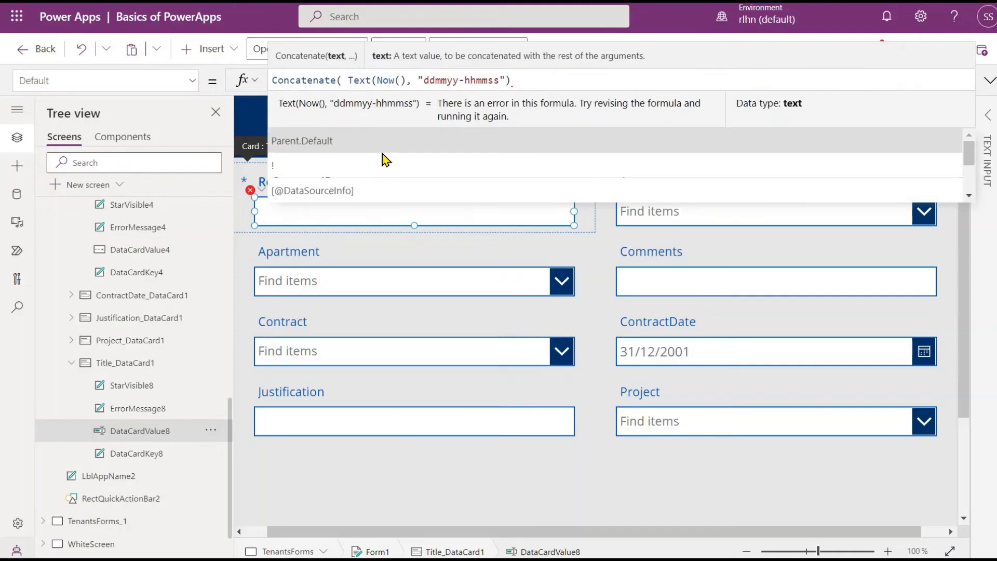
{"action": "type", "text": "Left"}
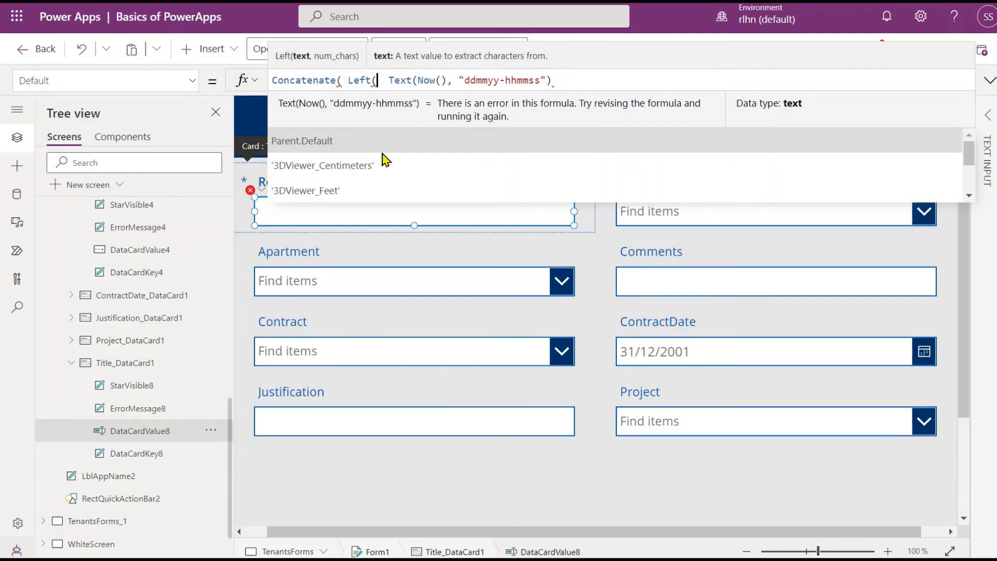
{"action": "type", "text": "user"}
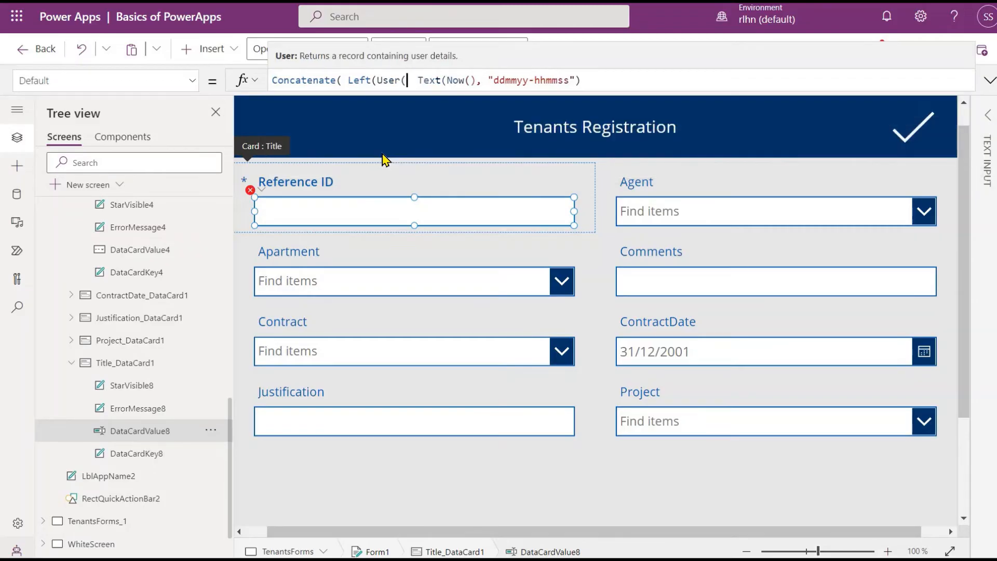
{"action": "type", "text": ")."}
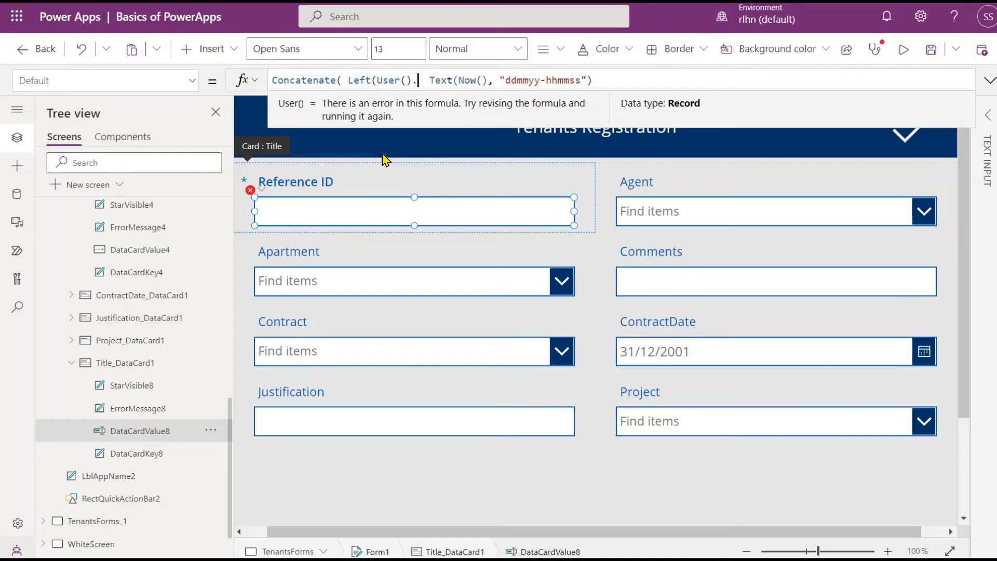
{"action": "type", "text": "full"}
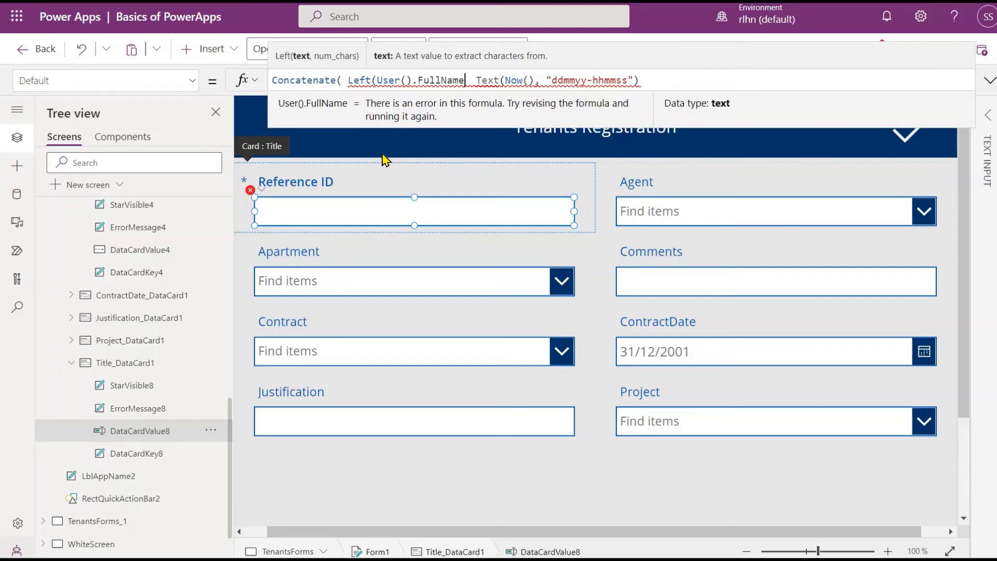
{"action": "type", "text": ","}
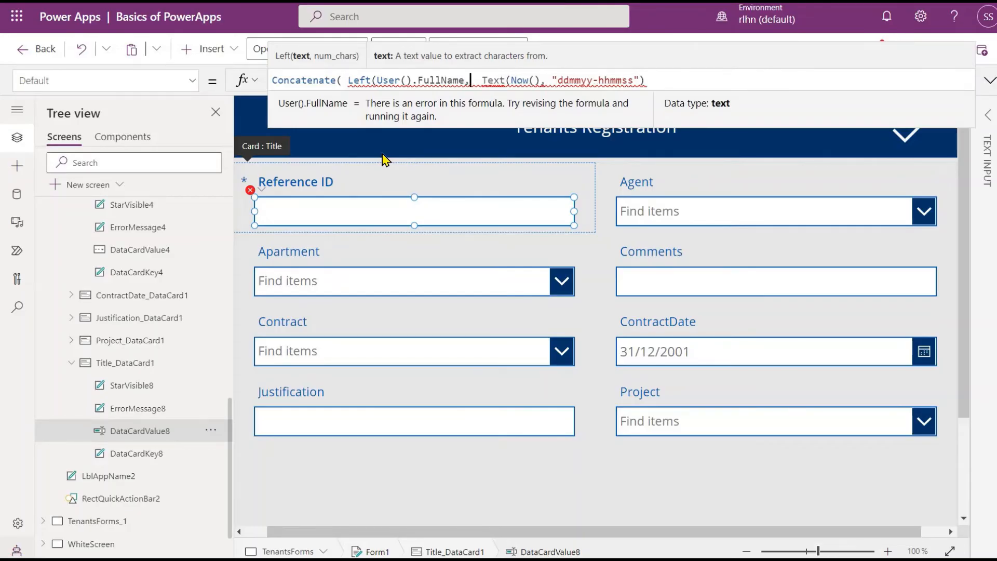
{"action": "type", "text": "2),"}
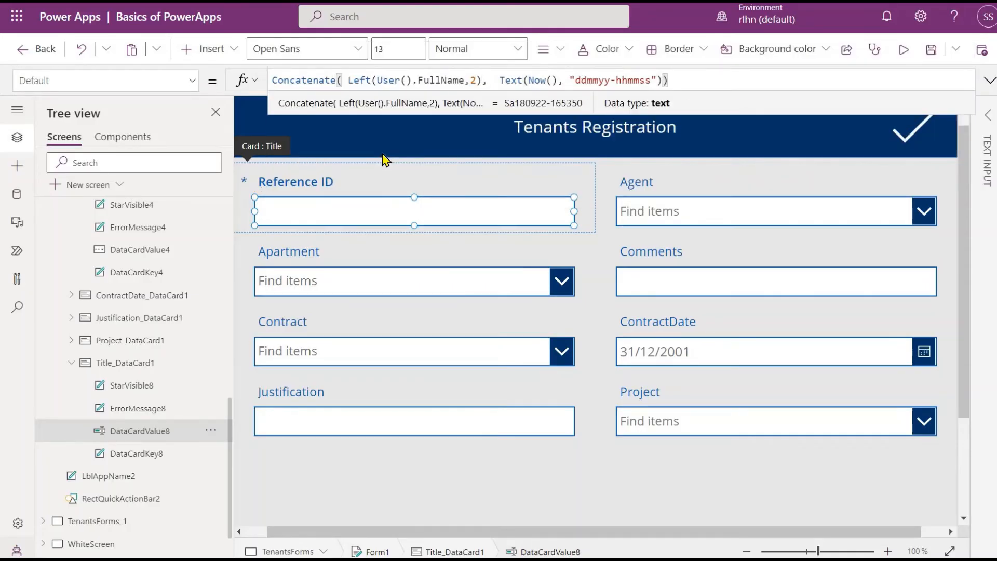
- Insert "-" after Left(User().FullName,2) as an extra Concatenate argument
{"action": "left_click", "coordinate": [481, 80]}
{"action": "type", "text": "\"\" "}
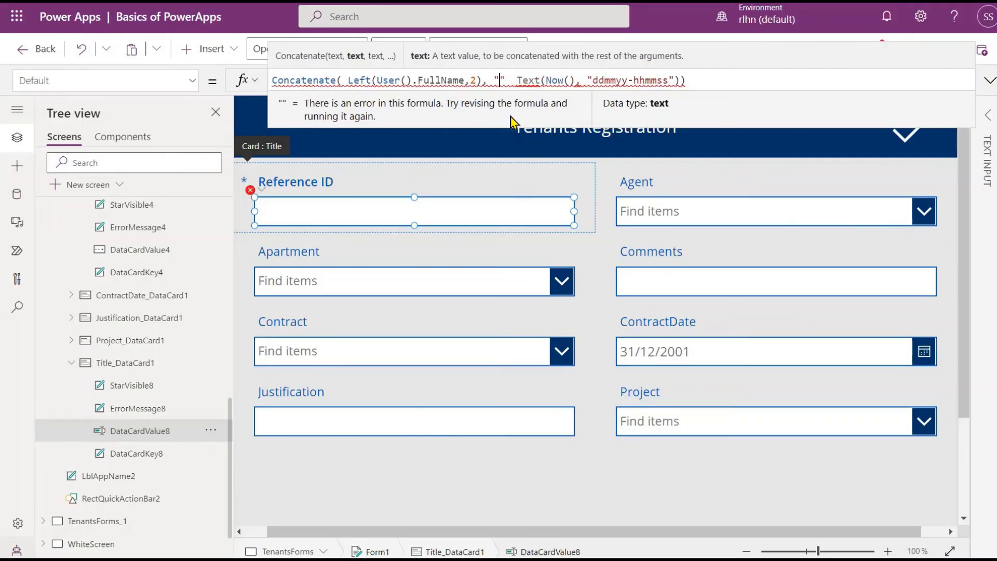
{"action": "type", "text": "-"}
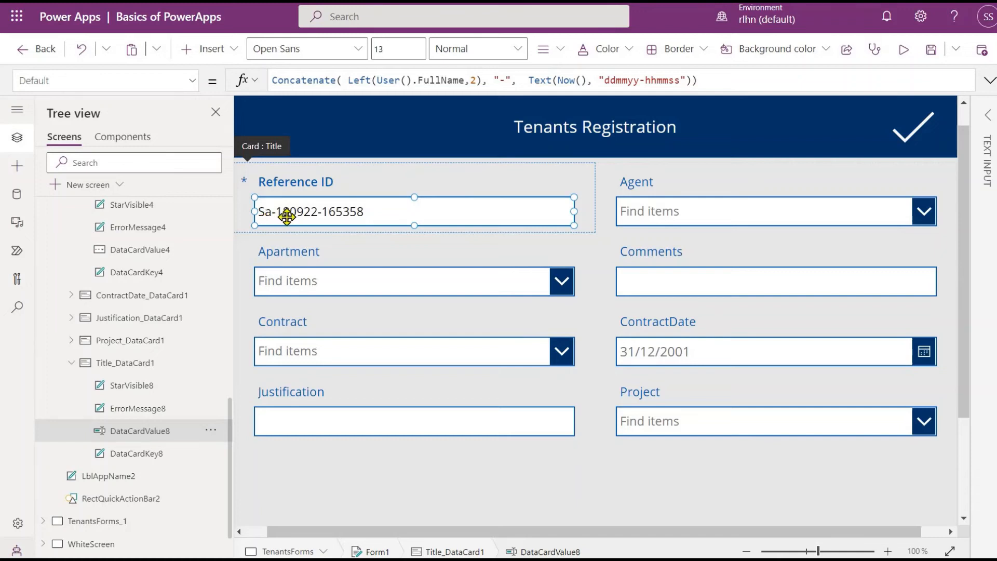
{"action": "mouse_move", "coordinate": [289, 218]}
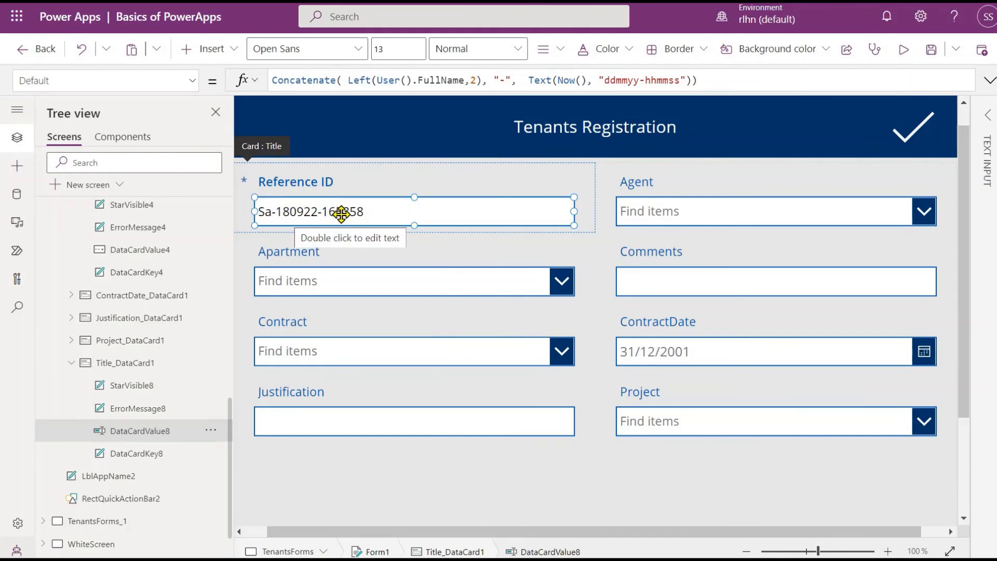
{"action": "mouse_move", "coordinate": [373, 217]}
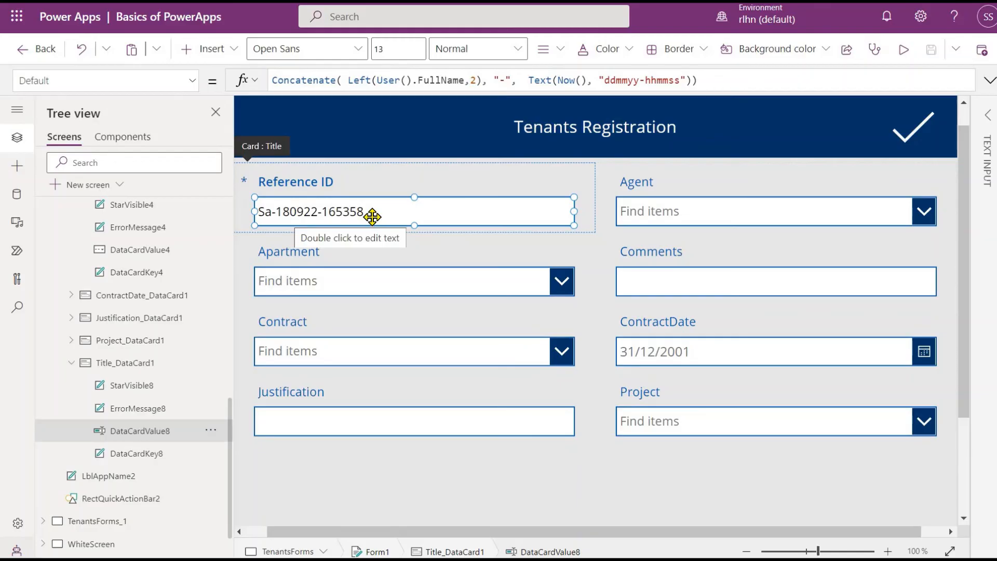
{"action": "mouse_move", "coordinate": [405, 215]}
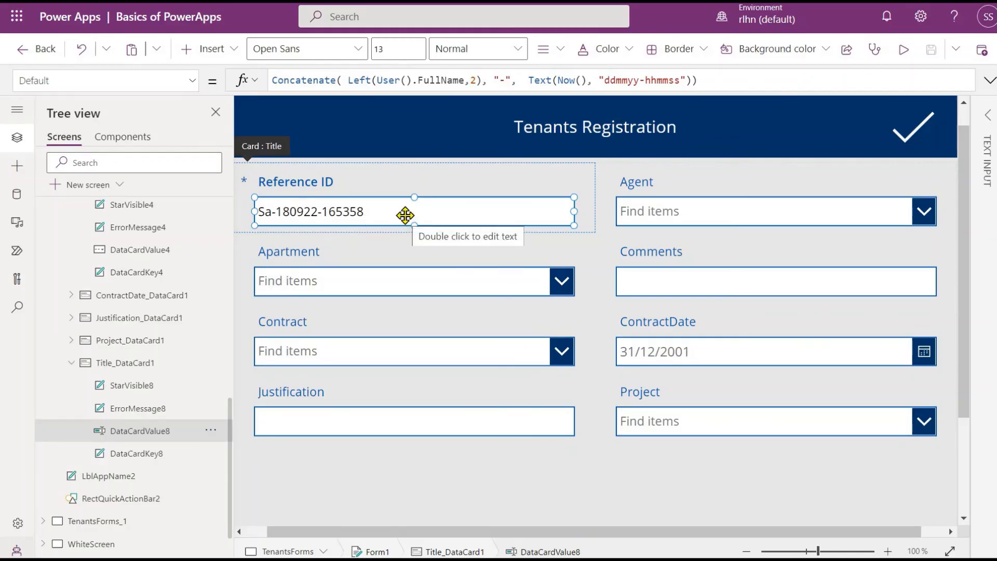
{"action": "mouse_move", "coordinate": [407, 215]}
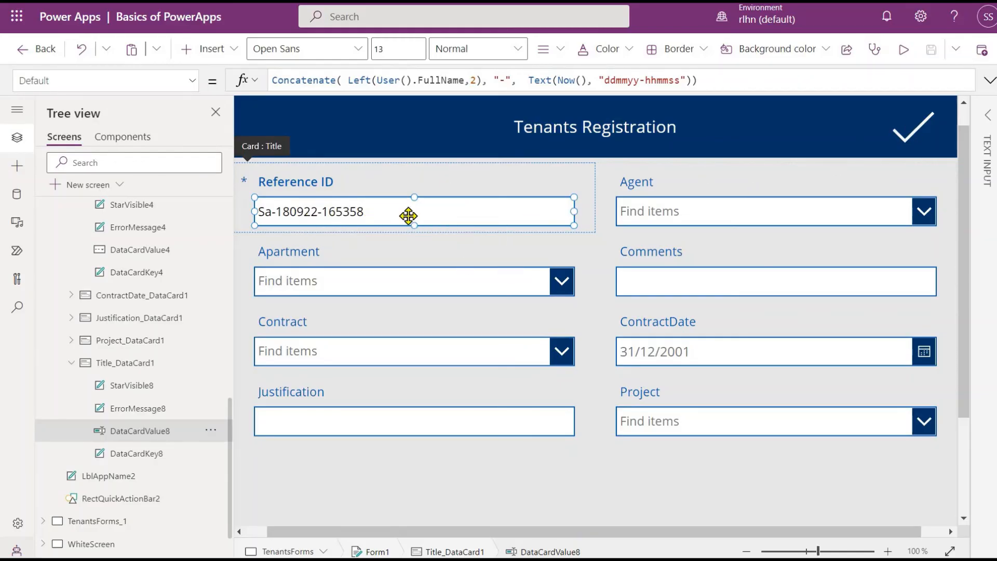
{"action": "mouse_move", "coordinate": [338, 217]}
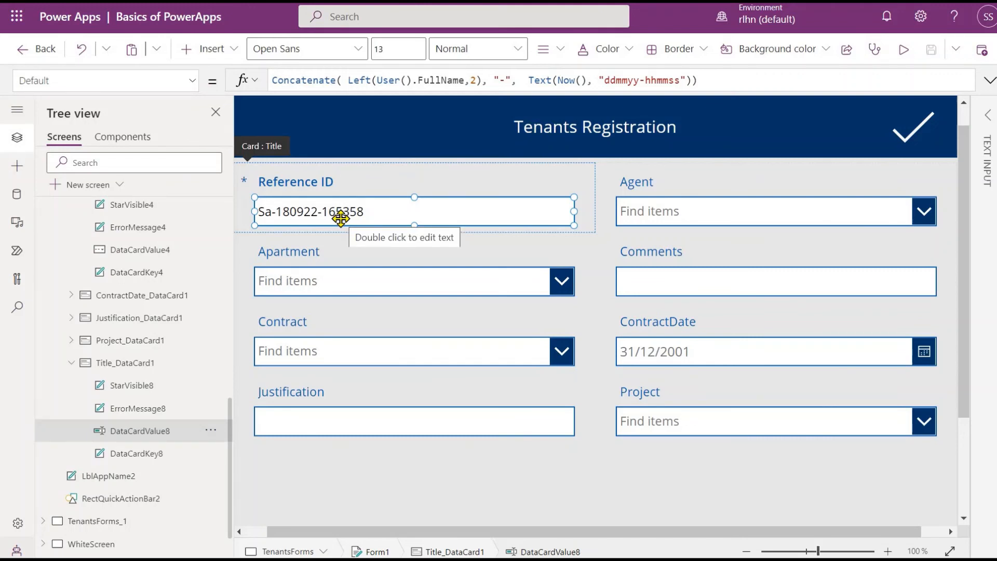
{"action": "mouse_move", "coordinate": [364, 259]}
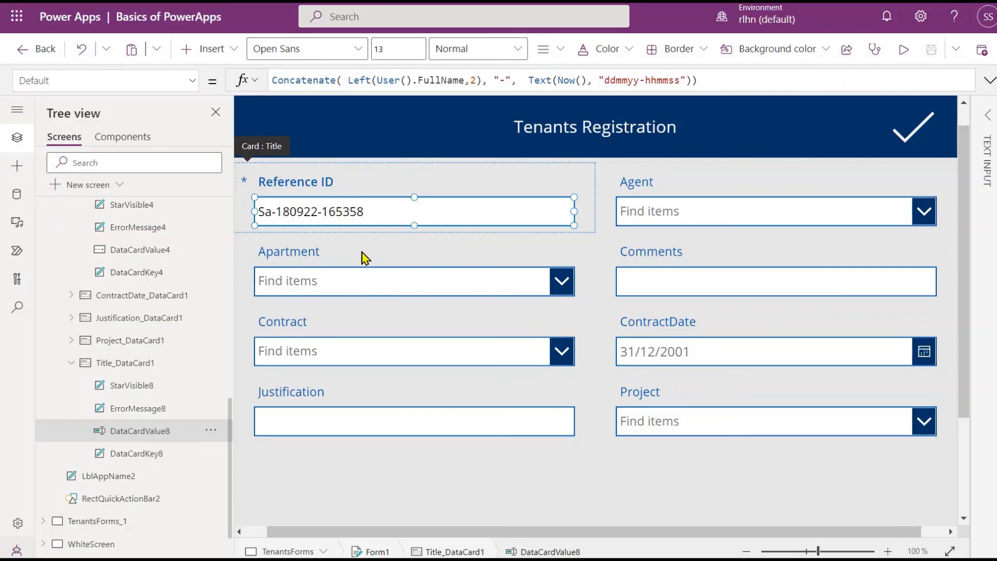
{"action": "mouse_move", "coordinate": [396, 101]}
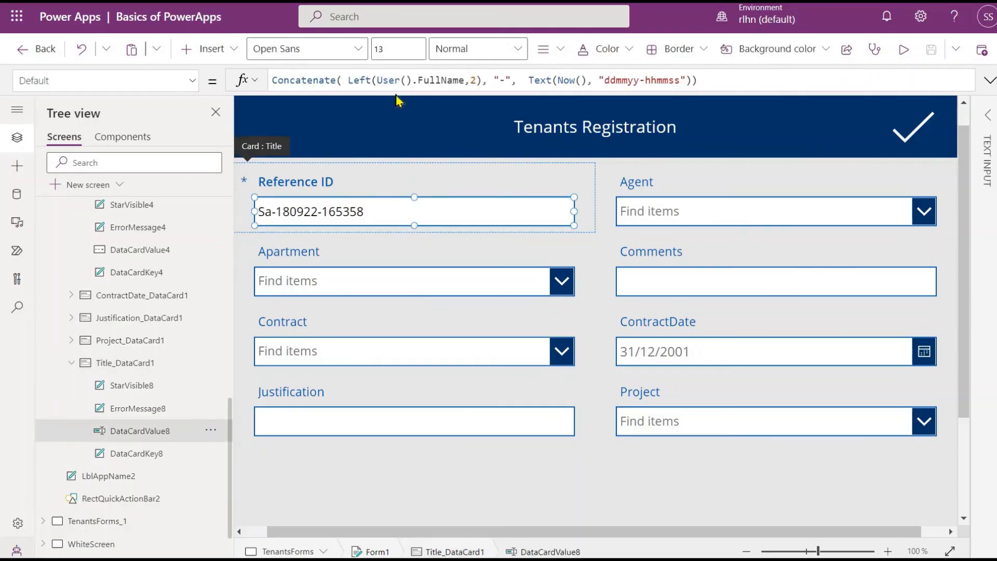
{"action": "left_click", "coordinate": [366, 80]}
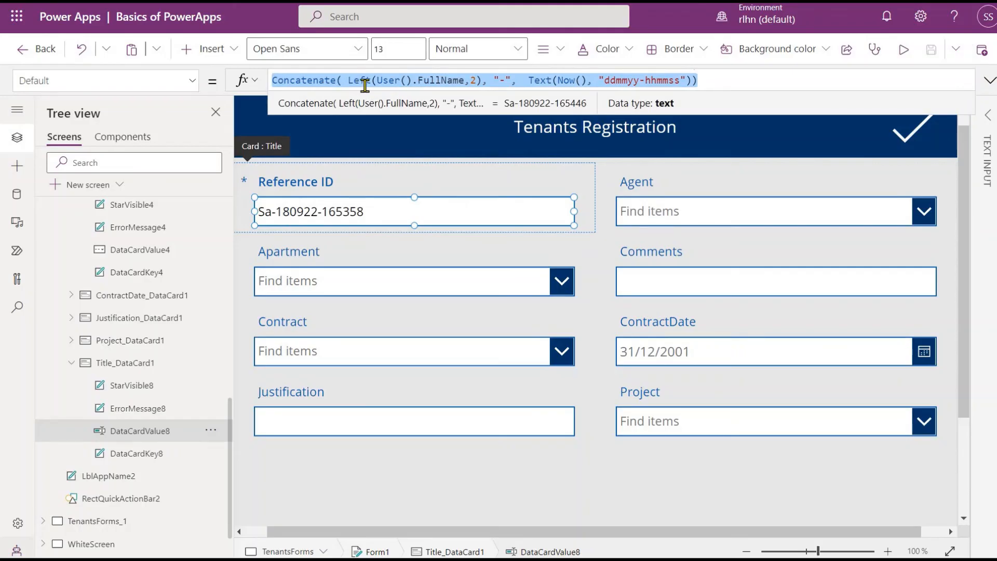
{"action": "mouse_move", "coordinate": [570, 80]}
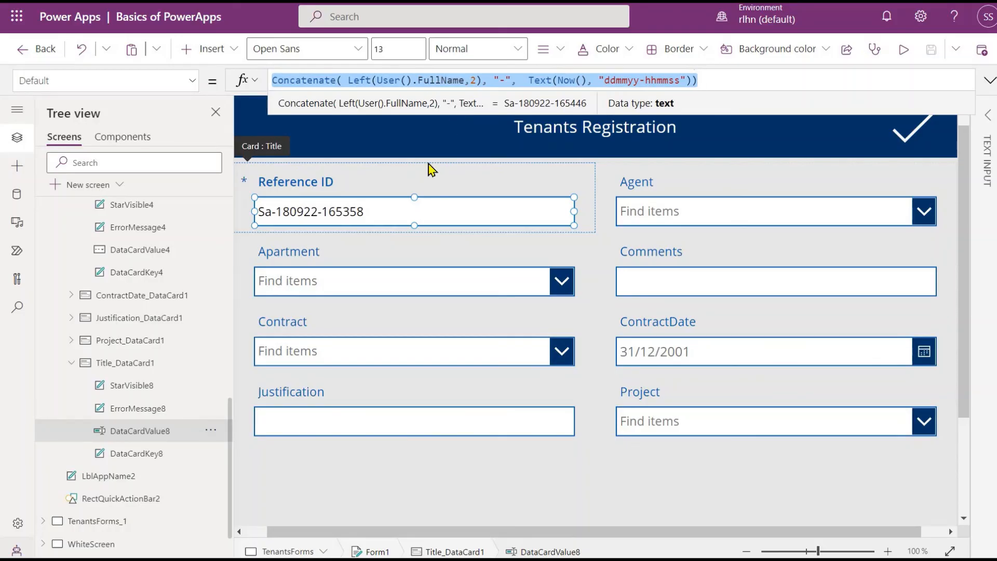
{"action": "mouse_move", "coordinate": [367, 266]}
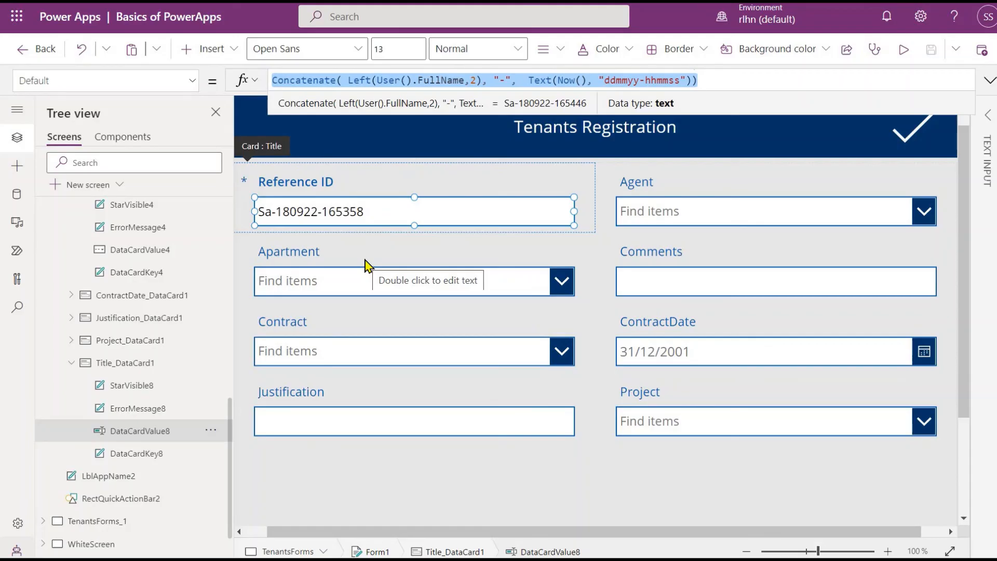
{"action": "mouse_move", "coordinate": [356, 258]}
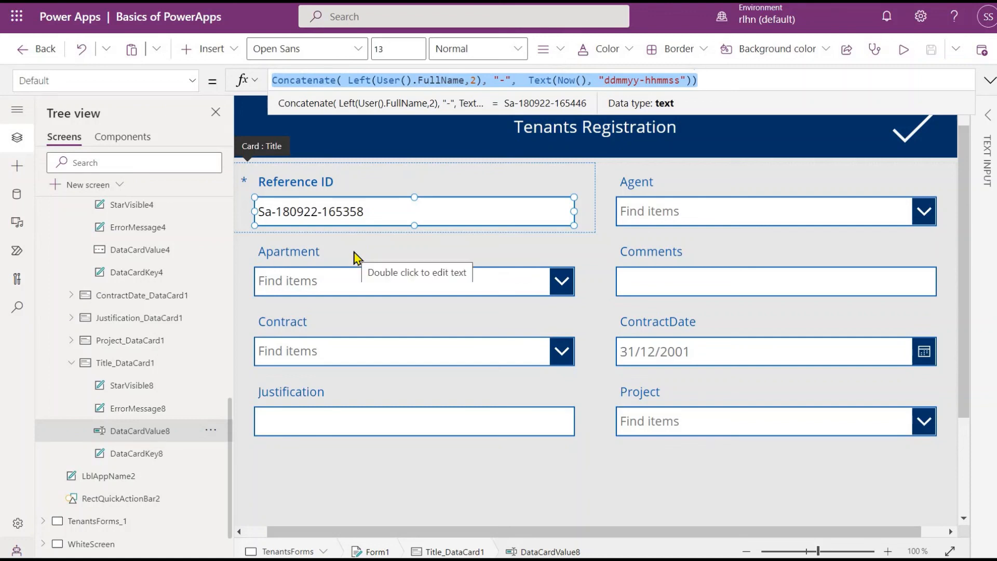